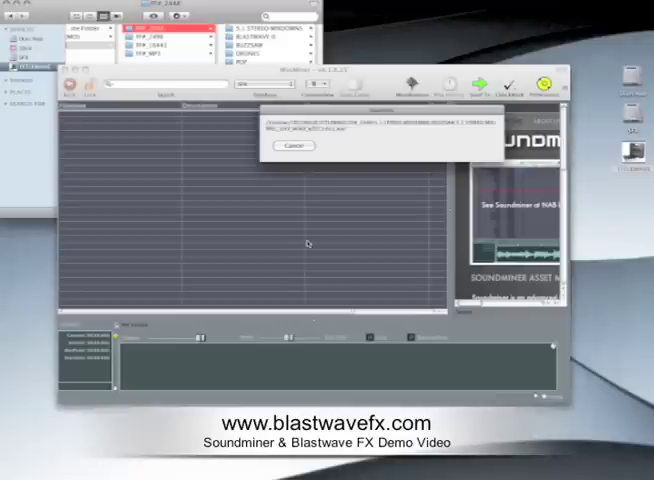
Complete the library scan so the Blastwave FX SFX files populate the browser list.
click(291, 145)
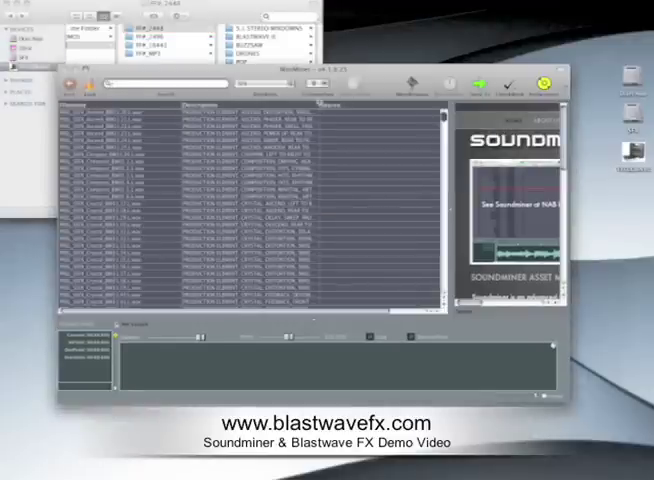
click(325, 98)
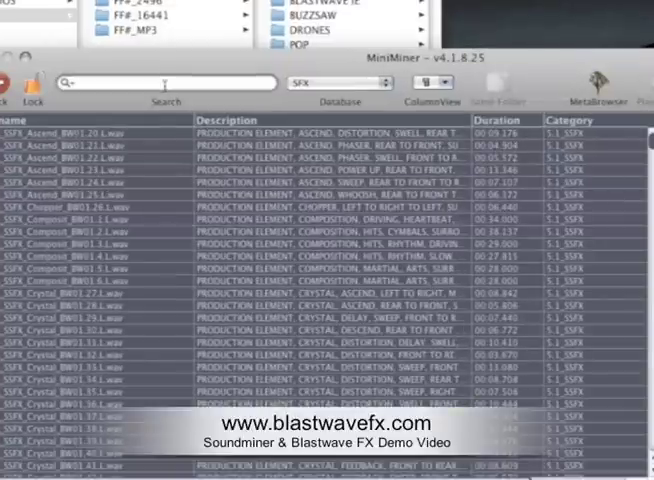
Search the library for 'pixie dust'.
text(pixie dust)
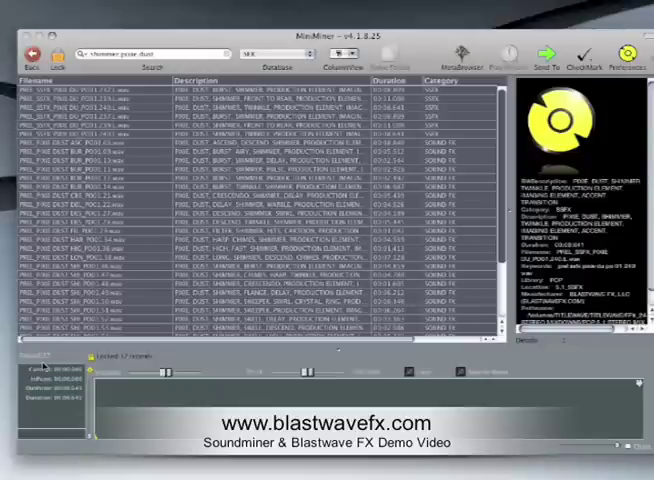
Sort the pixie dust results by category, audition the tiny shimmer hit, then re-sort.
click(395, 80)
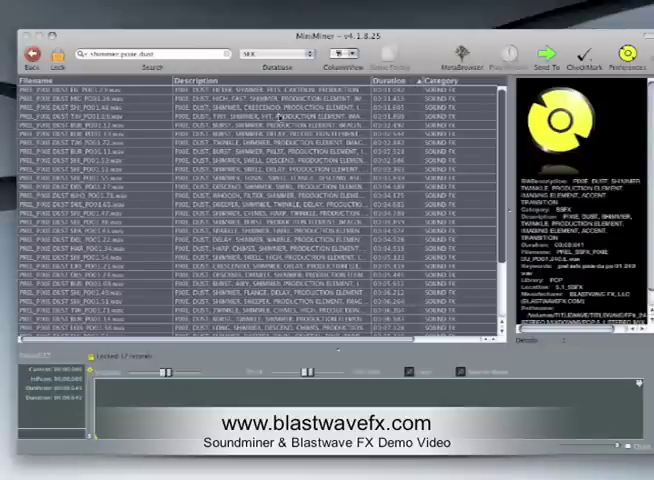
click(250, 122)
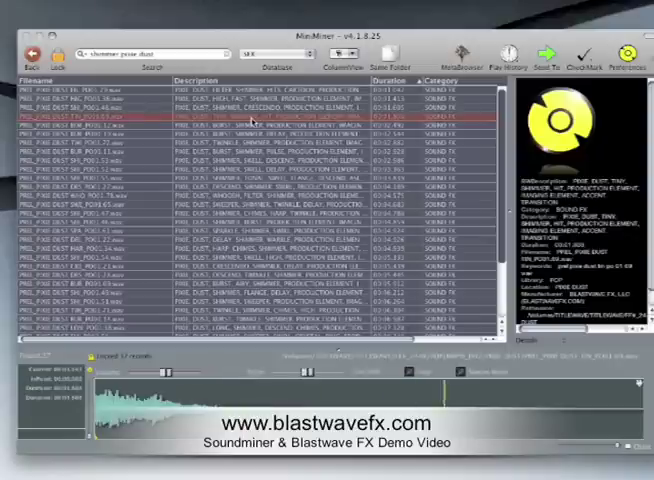
click(250, 108)
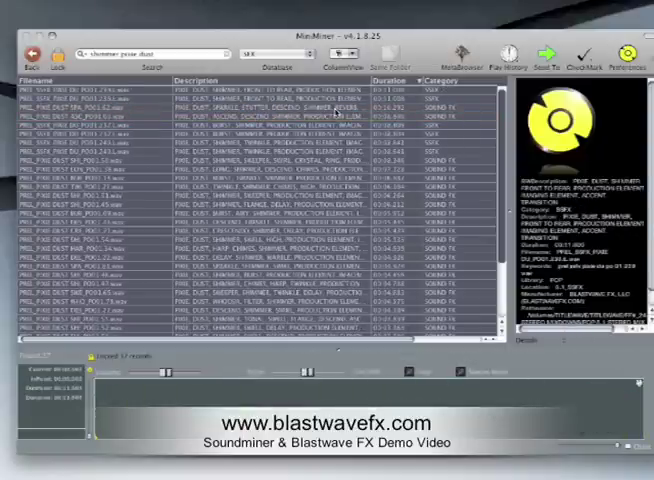
click(200, 103)
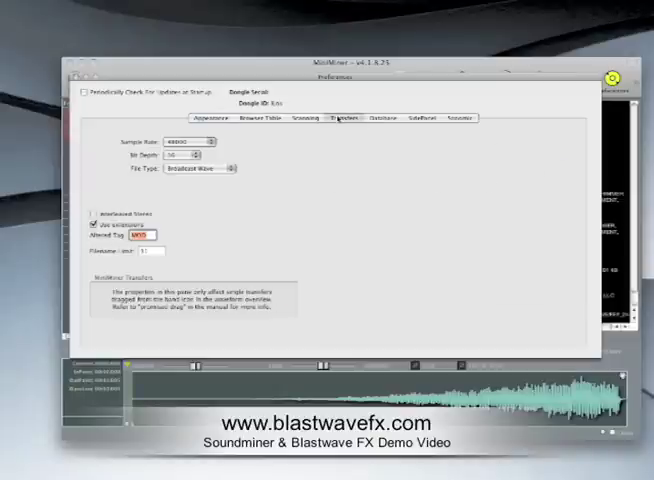
Set transfer bit depth to 24 and close Preferences.
click(175, 155)
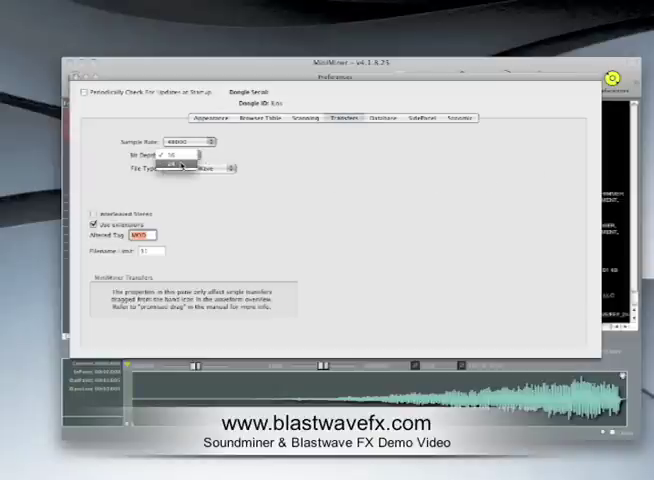
click(176, 164)
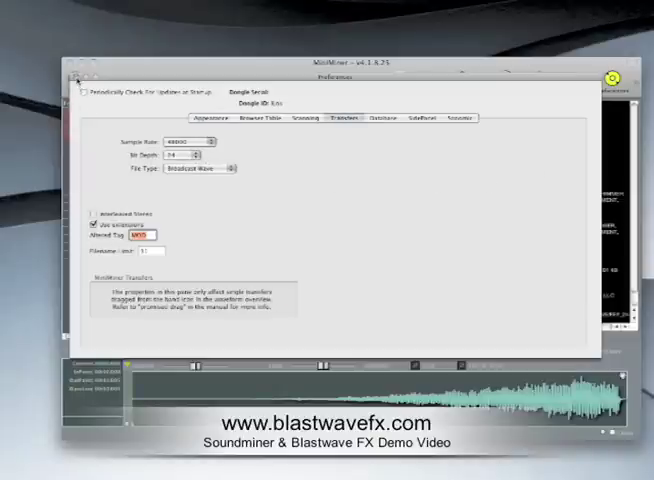
click(74, 80)
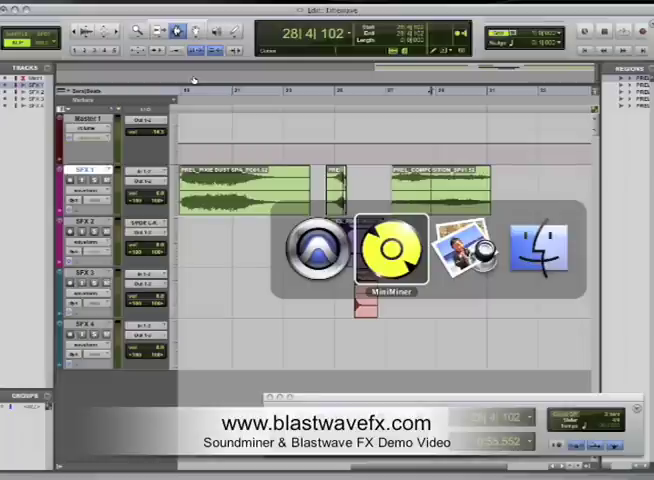
Enable Use Checkmark Column in the Browser Table preferences.
click(390, 248)
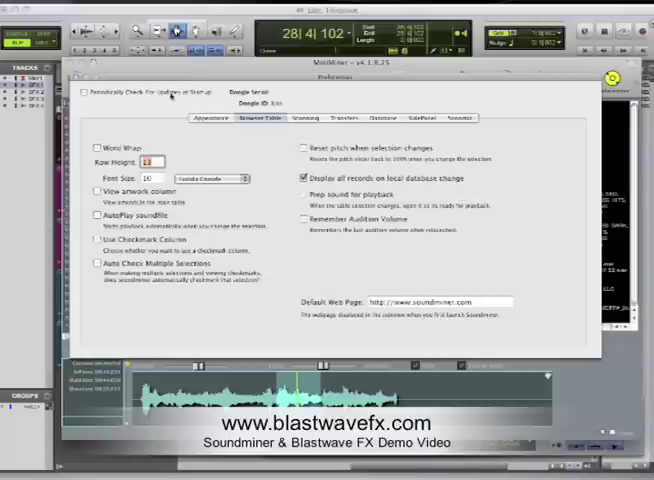
click(95, 240)
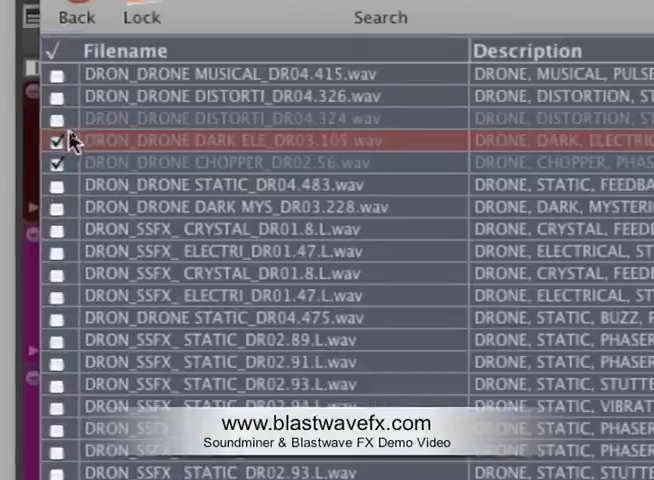
Scroll the drone list and search for 'static pulse'.
scroll(down, 3)
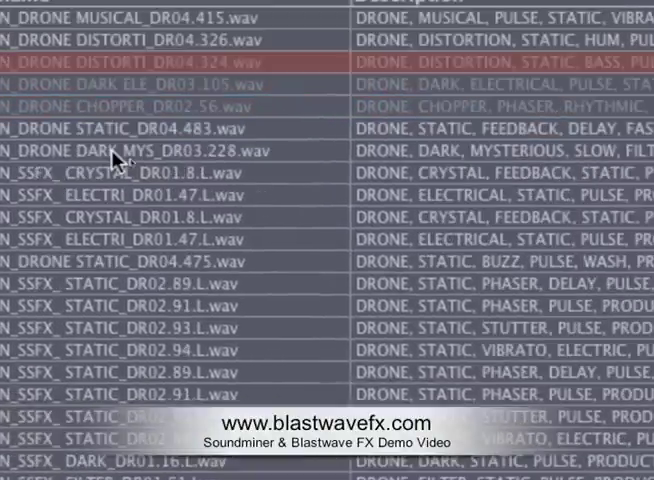
text(static pulse)
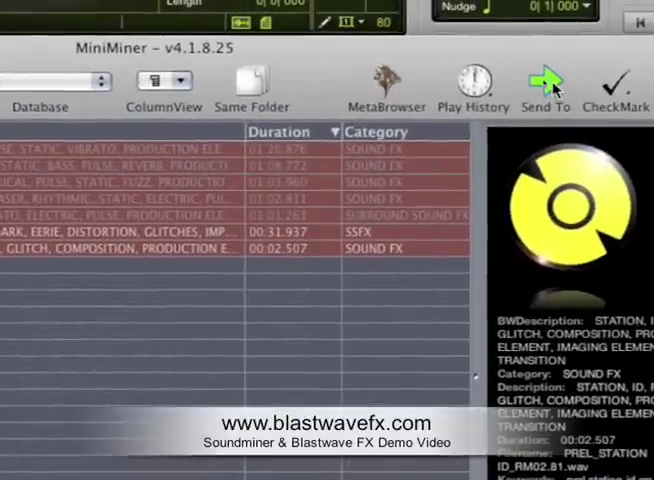
Send the checked sounds to the Pro Tools session.
click(545, 85)
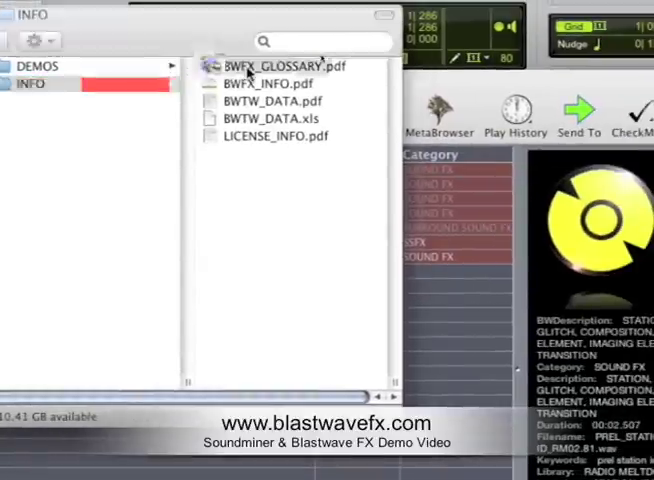
Open BWFX_GLOSSARY.pdf in Preview and scroll to its final entries.
double_click(283, 65)
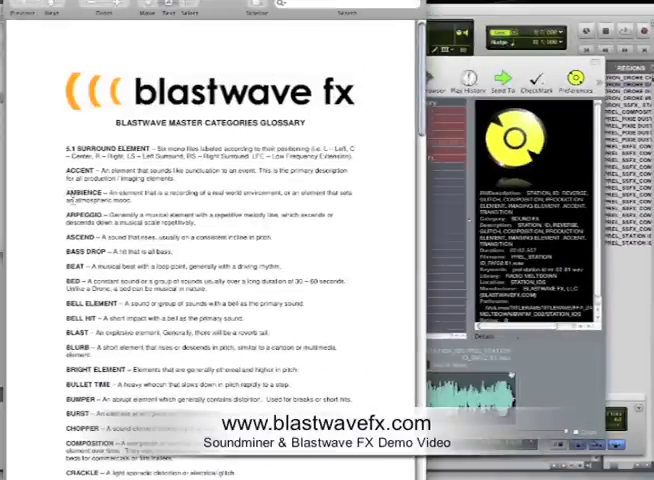
scroll(down, 3)
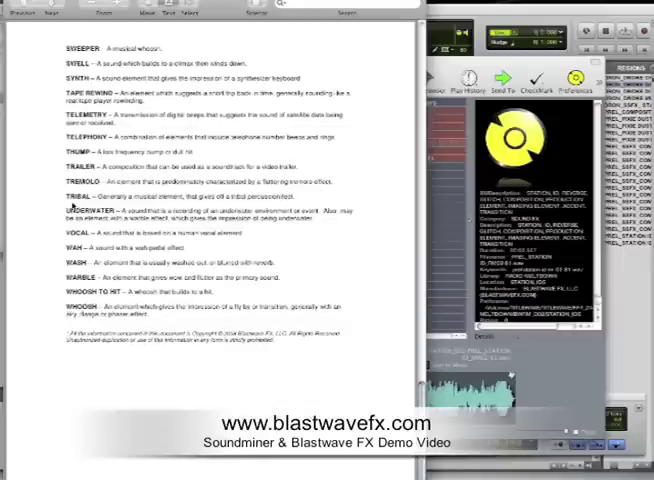